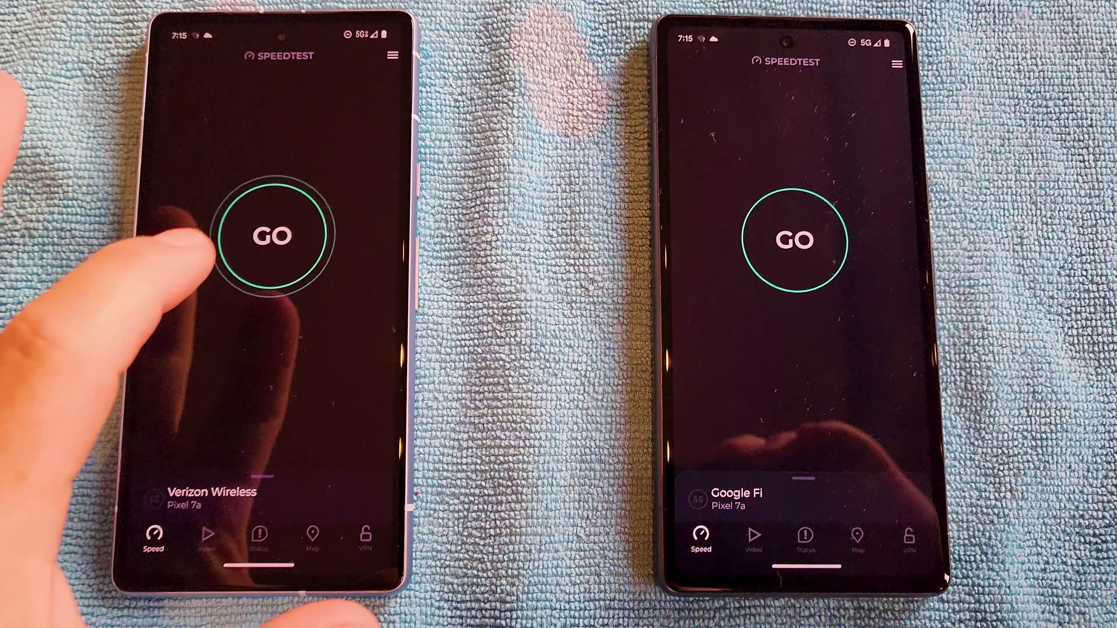
- Start the test via GO so both Pixel 7a phones begin connecting to a Houston server
{"action": "left_click", "coordinate": [273, 235]}
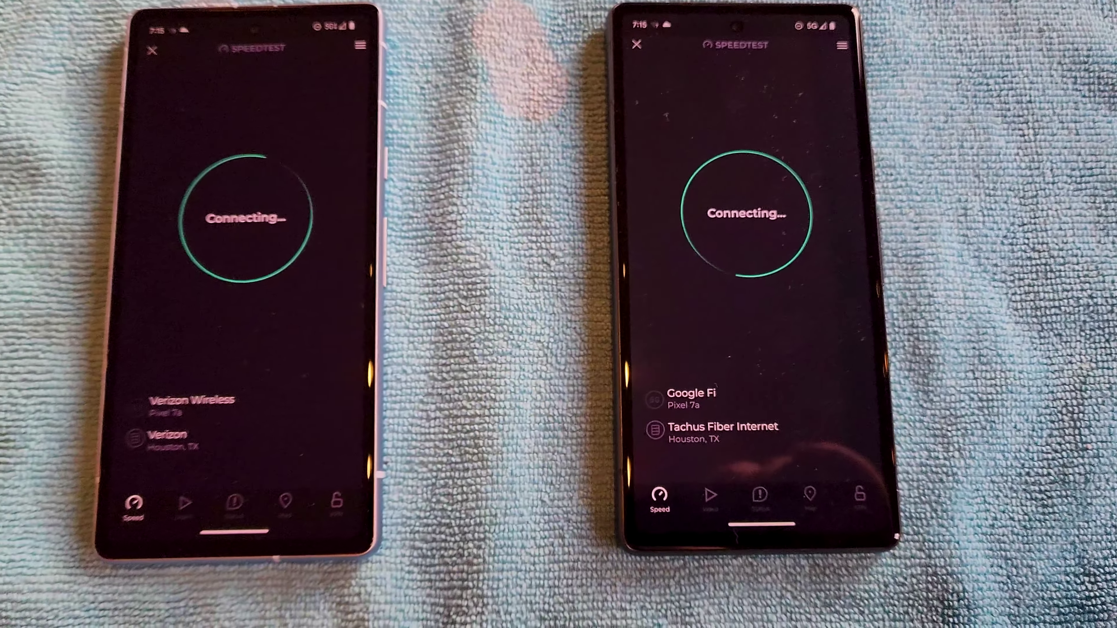